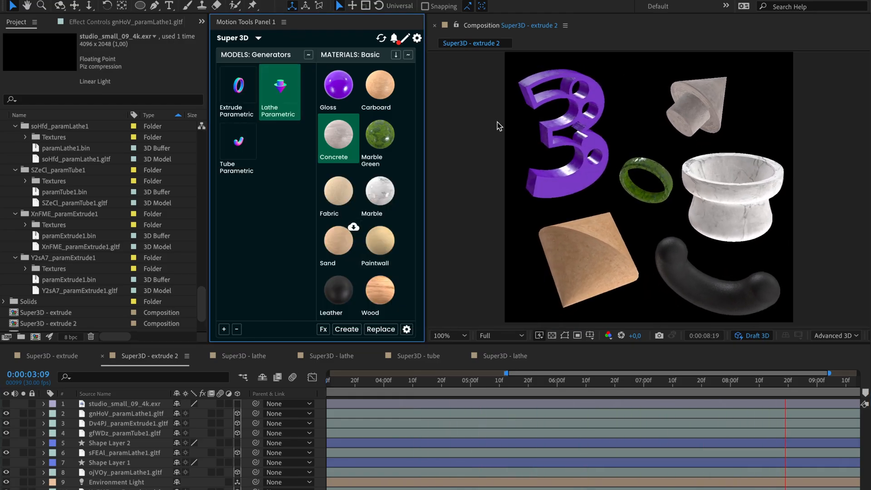
- Open the 'Super3D - extrude' composition with the flat white 3 from the Project panel
left_click(50, 355)
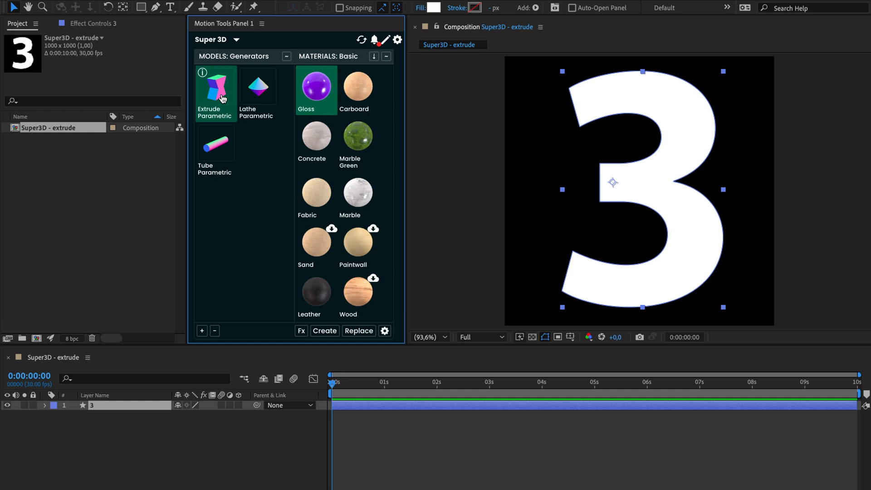
- Open the Extrude Parametric generator's settings in the Super 3D panel
left_click(286, 56)
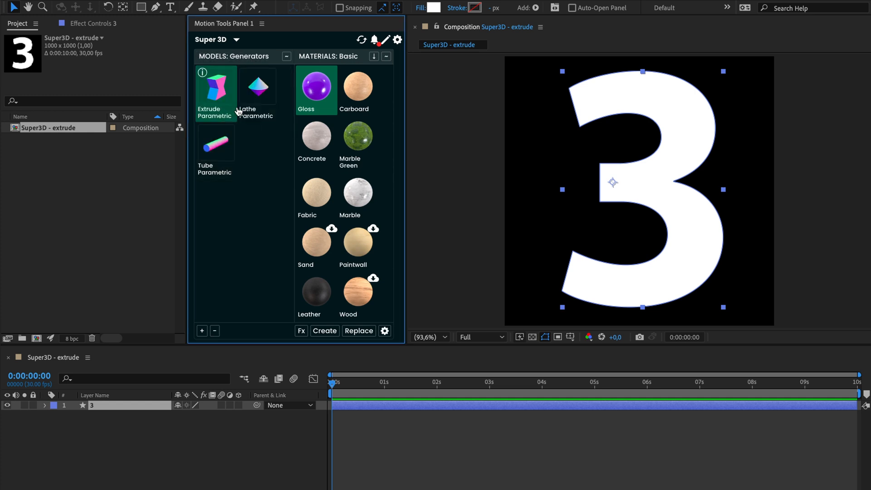
mouse_move(222, 121)
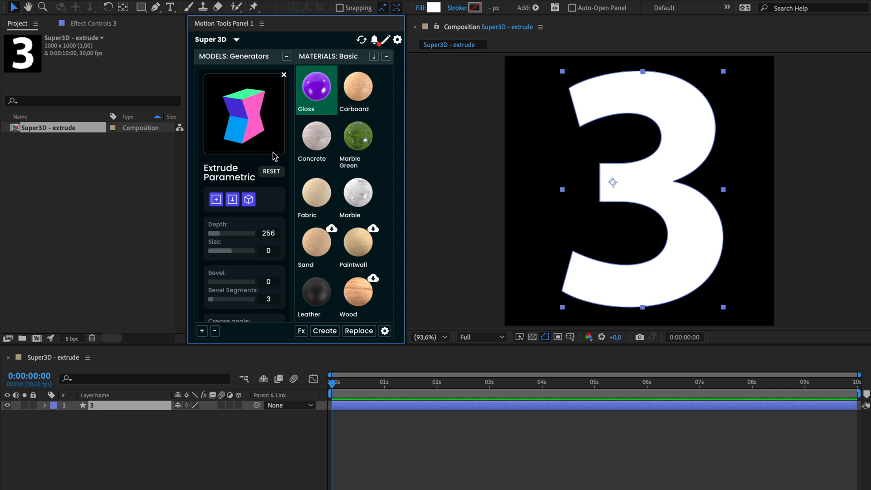
mouse_move(502, 324)
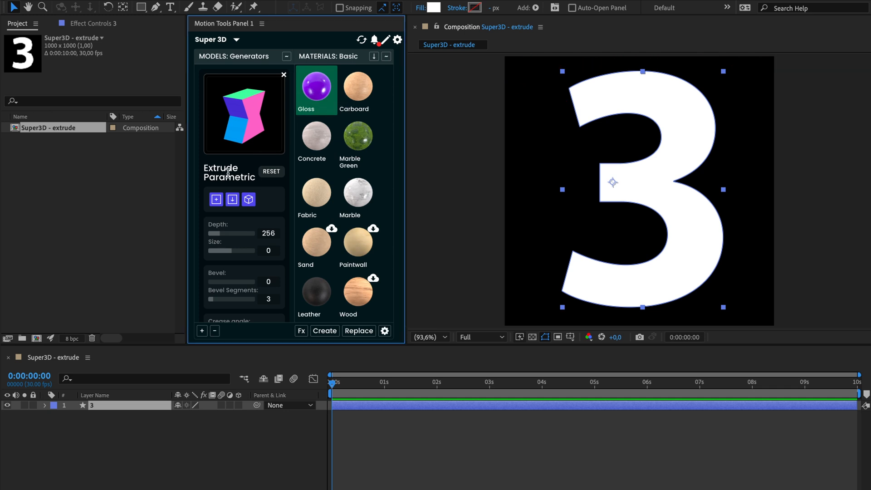
mouse_move(216, 199)
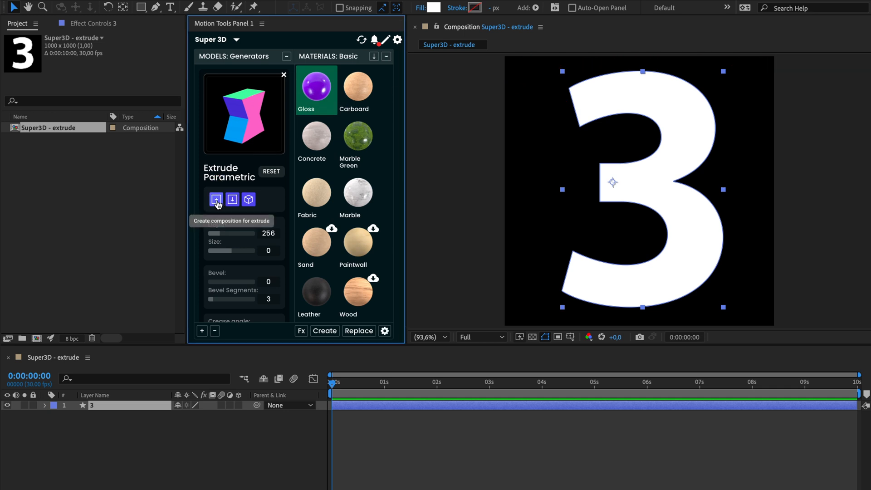
- Create an extrude composition and load the 3 shape into the extrude preview
left_click(216, 198)
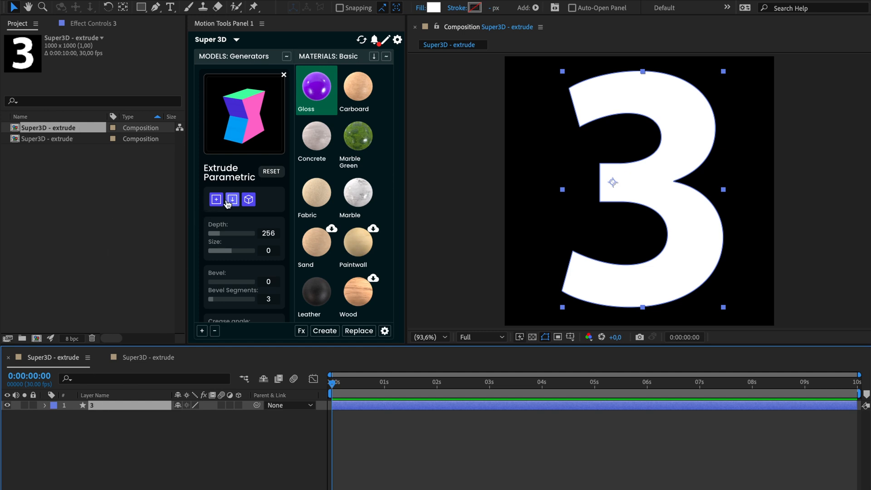
left_click(215, 198)
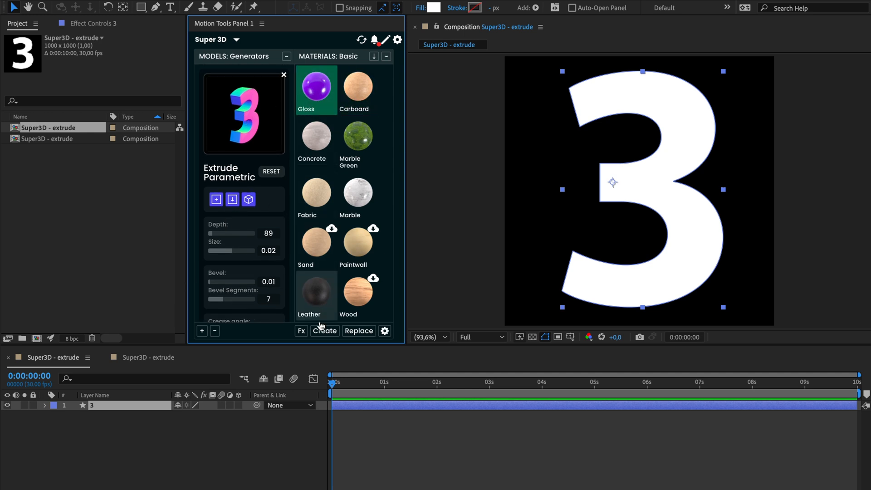
- Generate the purple extruded 3 model, then open the 'Super3D - extrude 2' composition
left_click(324, 330)
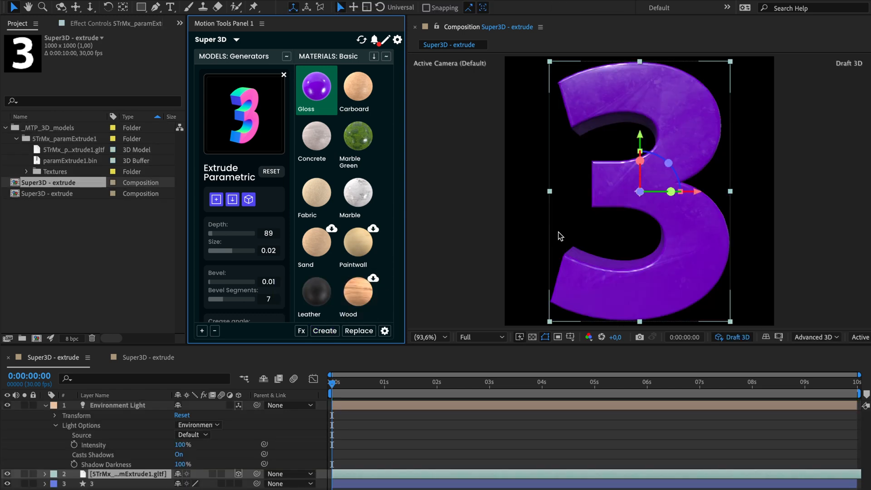
left_click(559, 235)
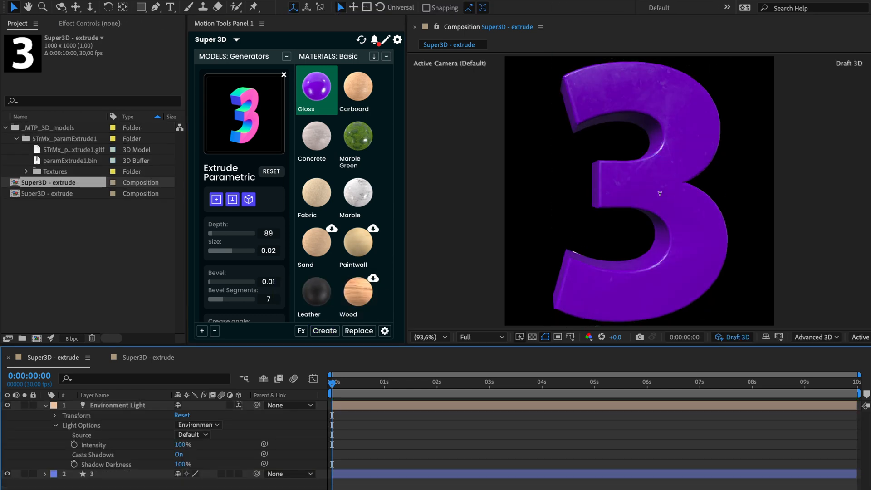
left_click(248, 198)
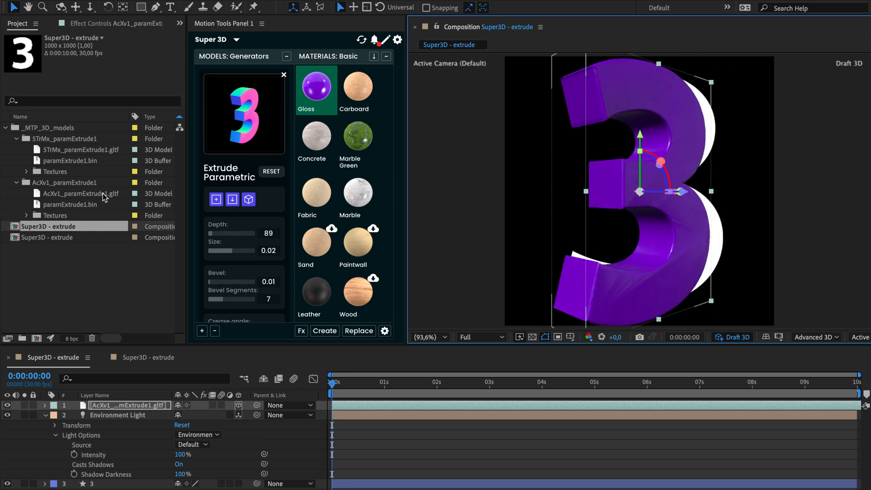
left_click(81, 193)
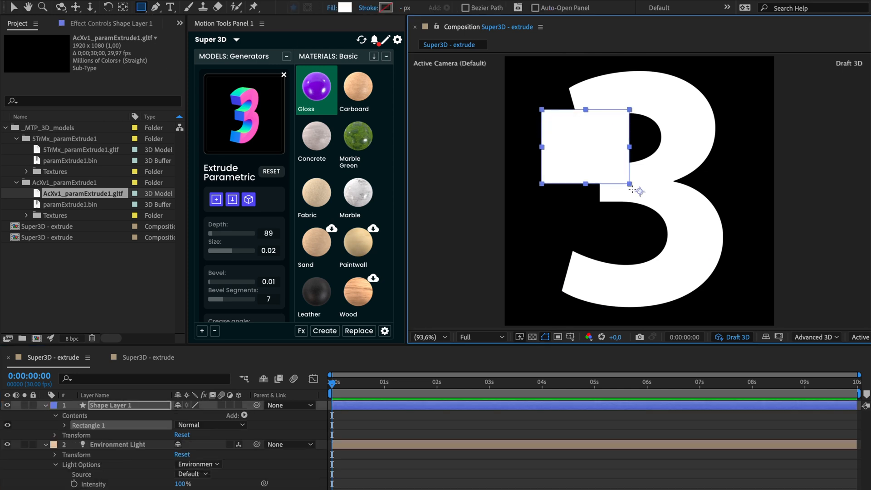
left_click(65, 425)
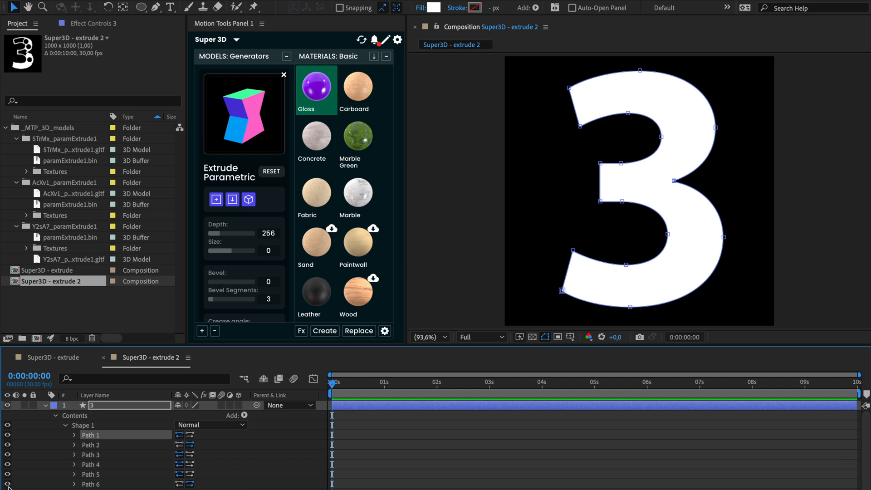
- Cut the circular holes into the 3, import it, and extrude it with depth 306
left_click(90, 454)
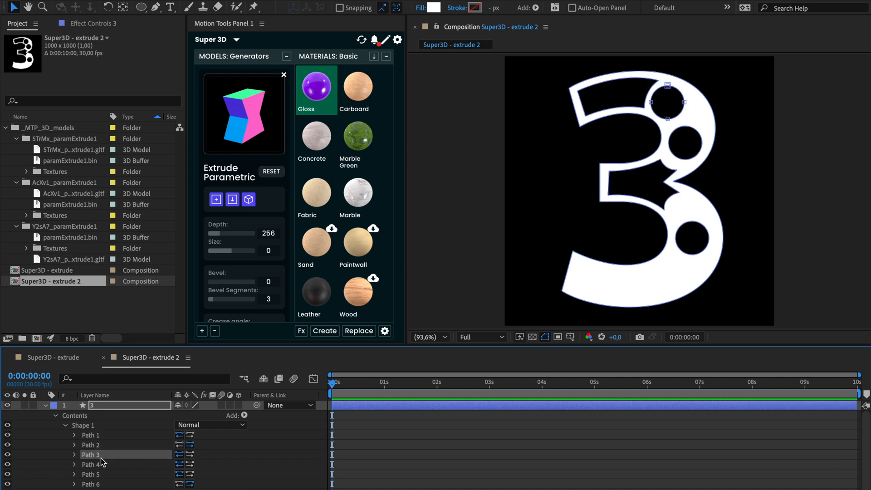
left_click(89, 444)
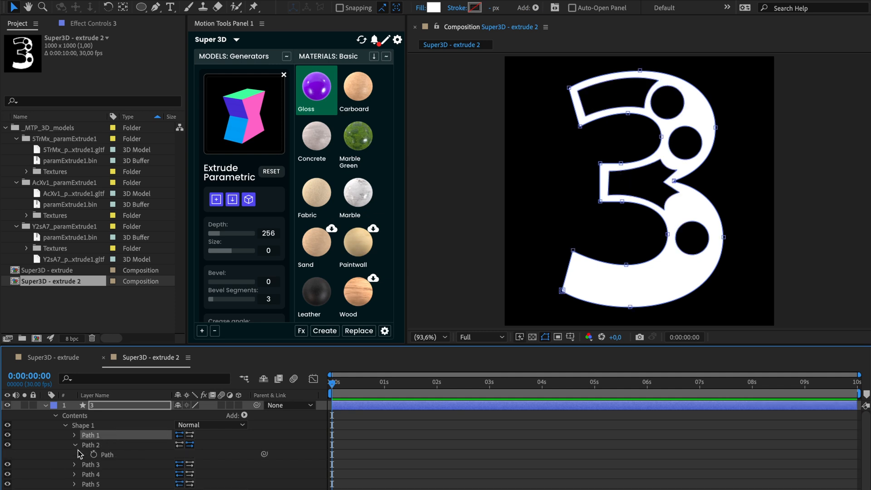
left_click(74, 444)
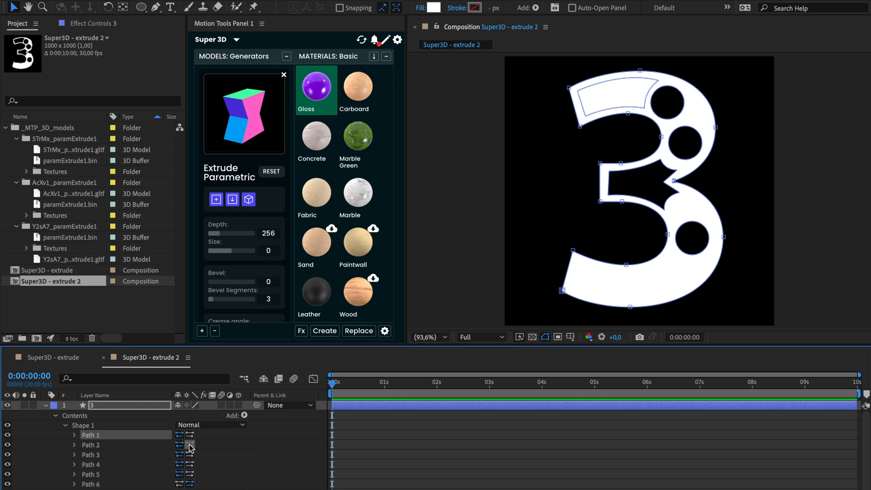
left_click(231, 198)
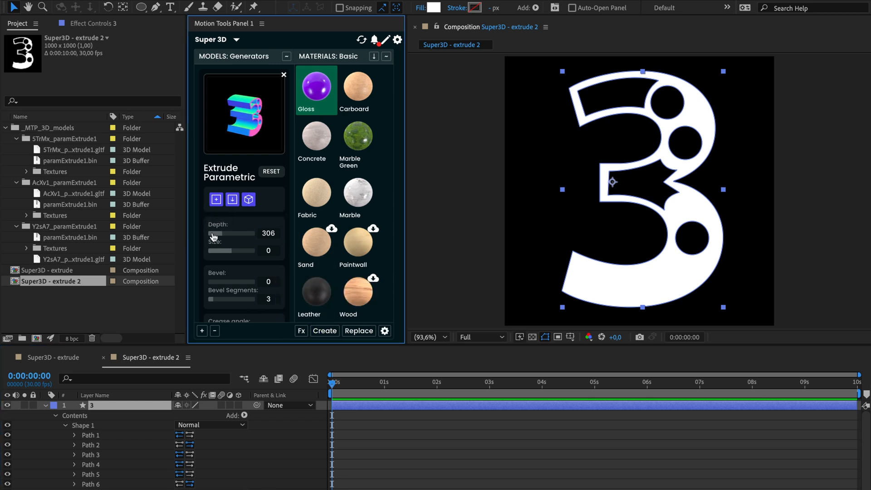
left_click(324, 331)
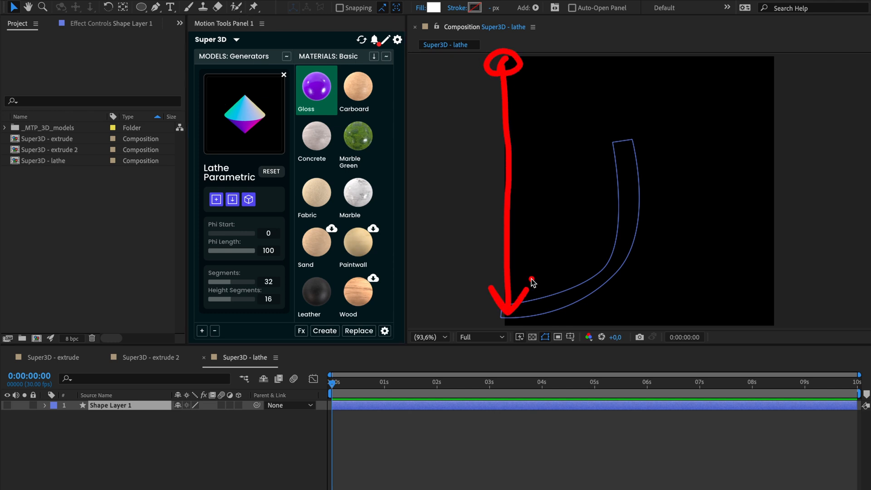
mouse_move(215, 199)
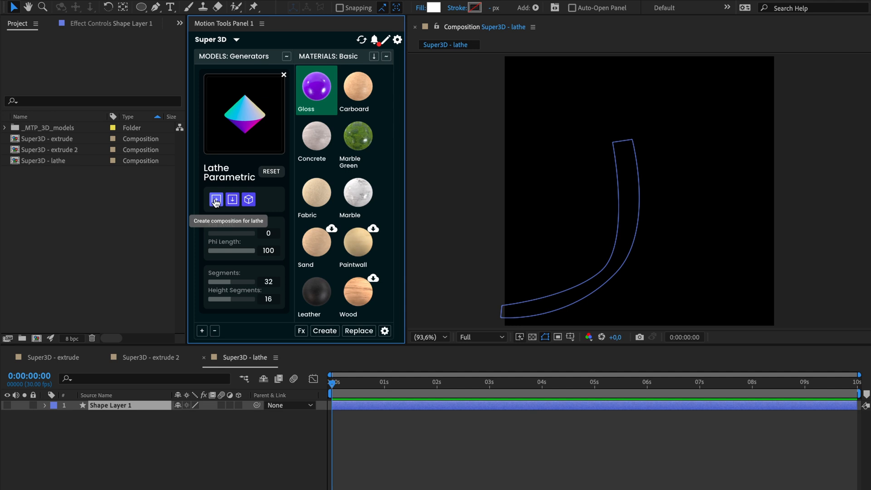
- Create a lathe composition from the curved profile shape
left_click(215, 199)
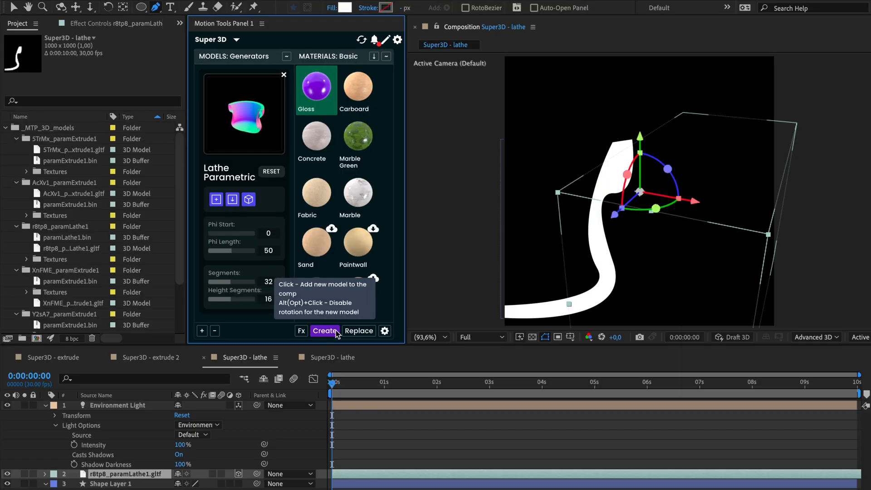
- Generate the purple half-vase and the concrete-textured second half with Phi Start 100
left_click(316, 135)
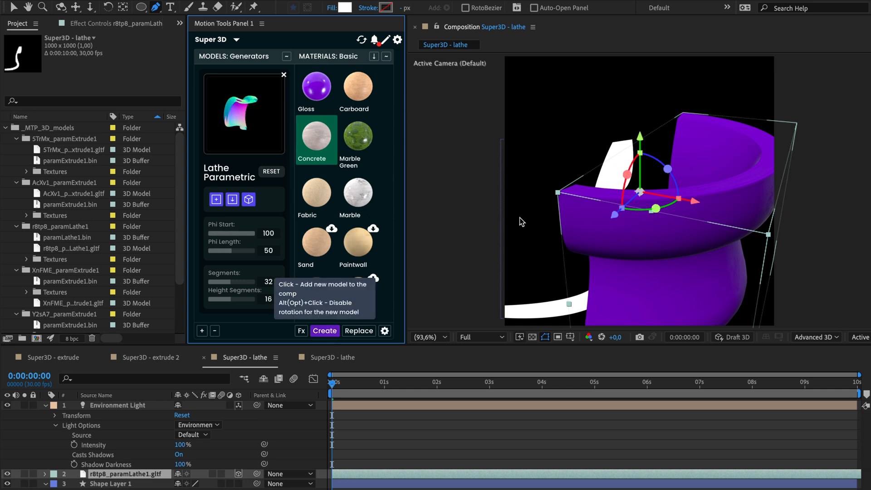
left_click(324, 330)
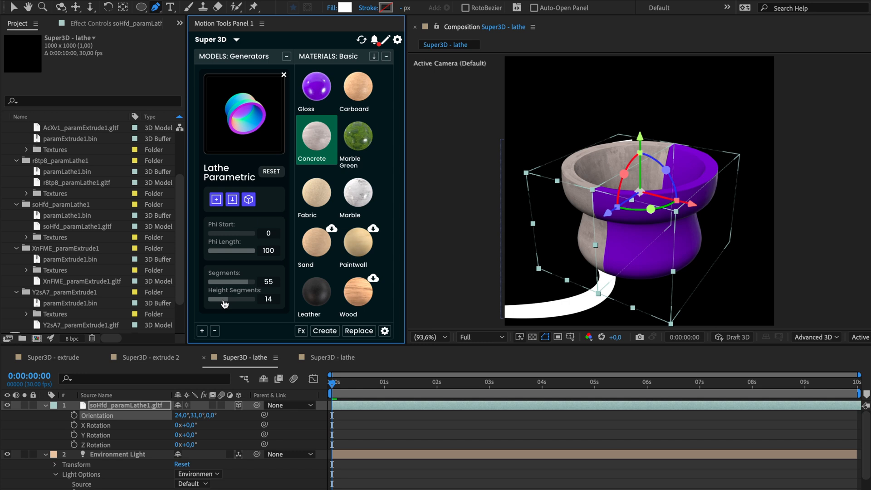
left_click(383, 331)
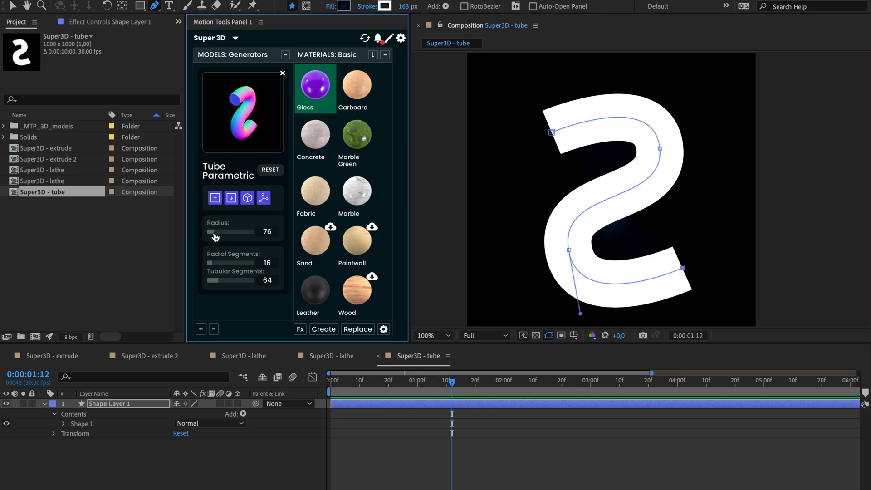
- Set radius 83, 40 radial and 141 tubular segments, then generate the tube 2
left_click(64, 424)
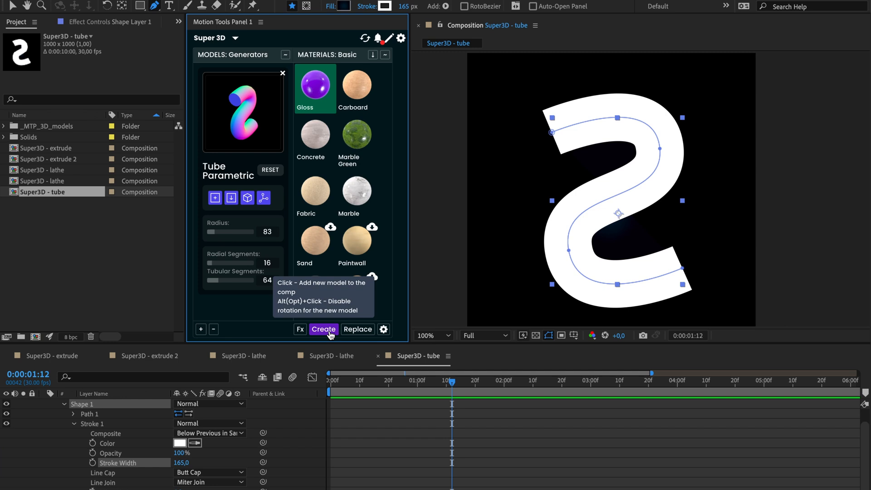
left_click(323, 329)
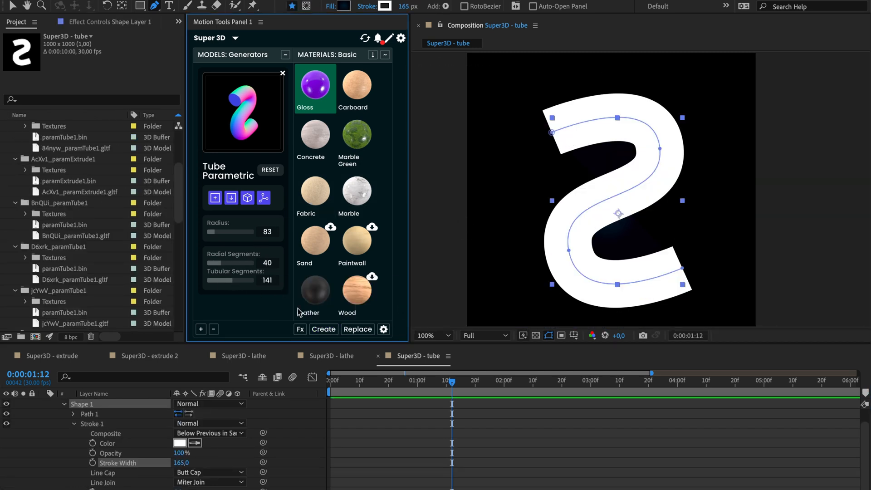
left_click(323, 329)
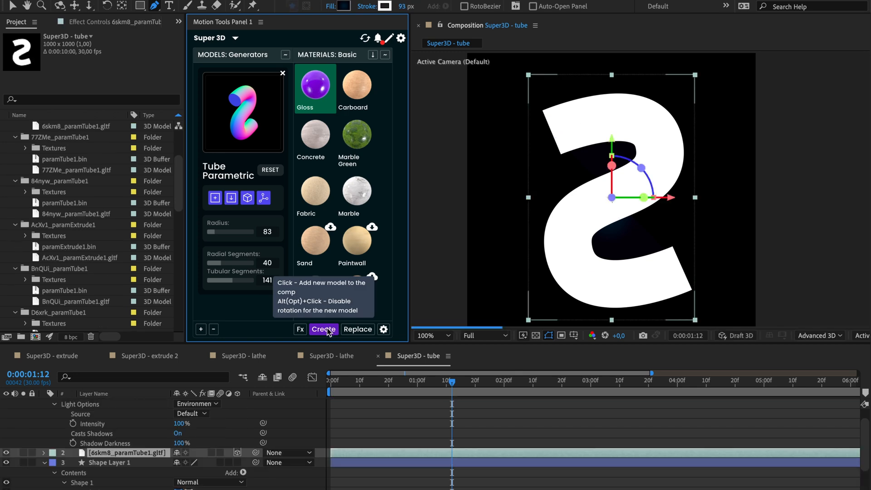
- Create the glossy purple tube 2 model and change options in the Tube Parametric panel
left_click(324, 329)
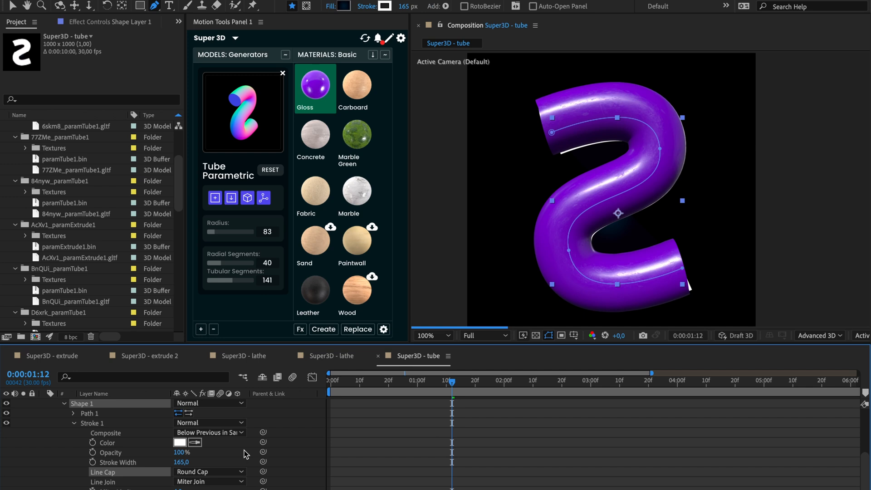
left_click(230, 197)
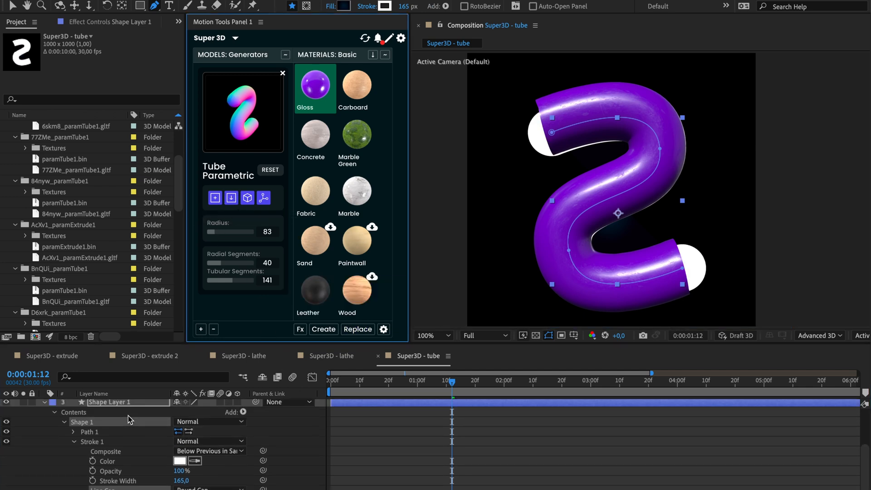
left_click(357, 328)
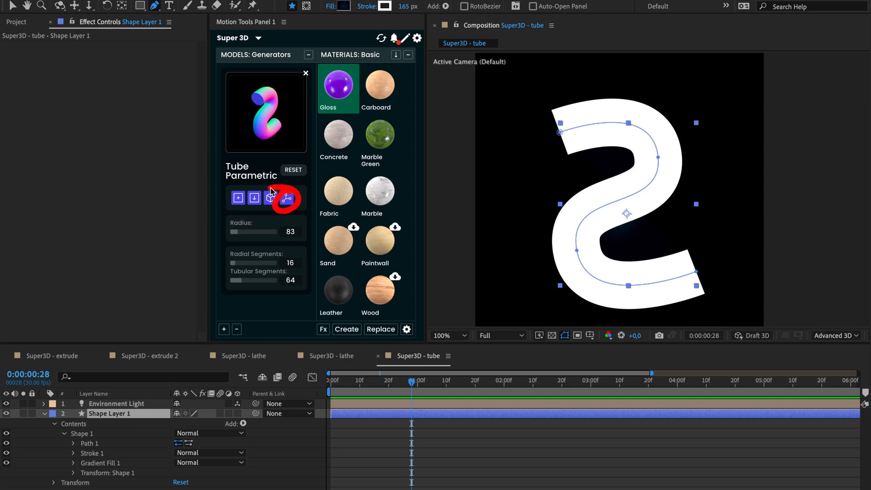
- Convert the tube path into 3D point controls and select points p2 and p3
left_click(269, 197)
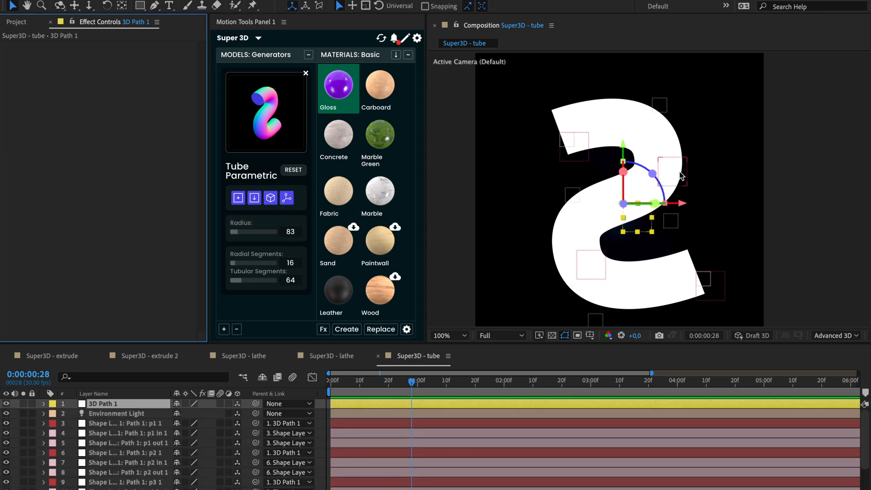
left_click(125, 452)
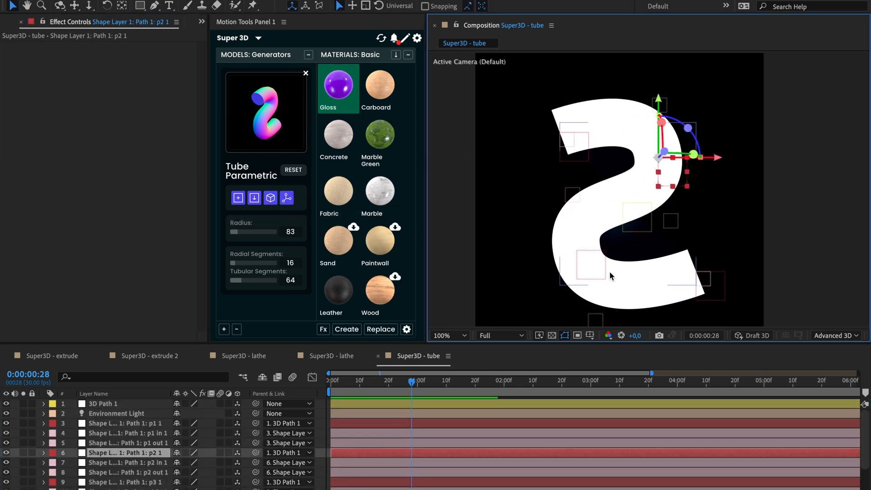
left_click(126, 482)
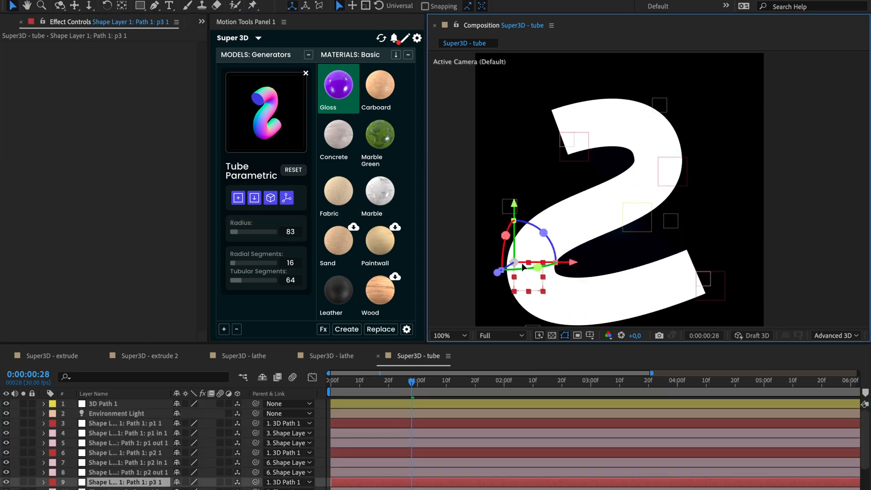